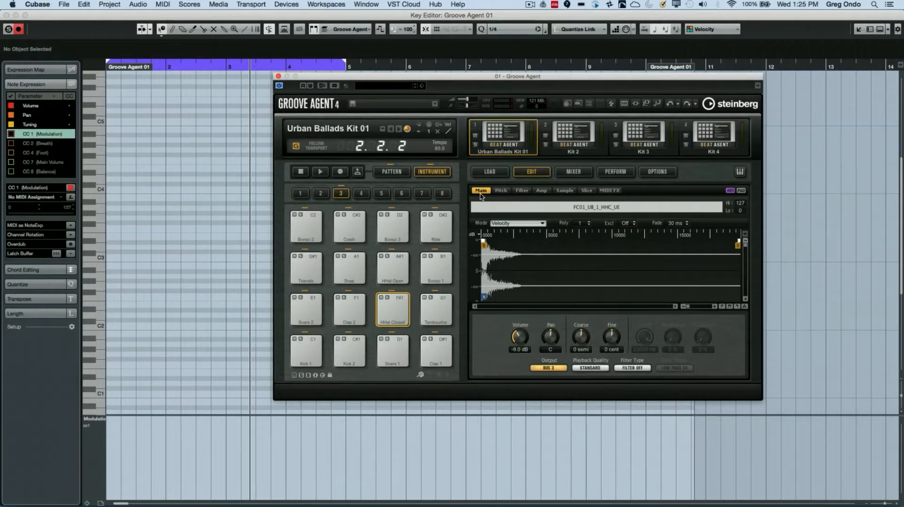
{"action": "mouse_move", "coordinate": [573, 172]}
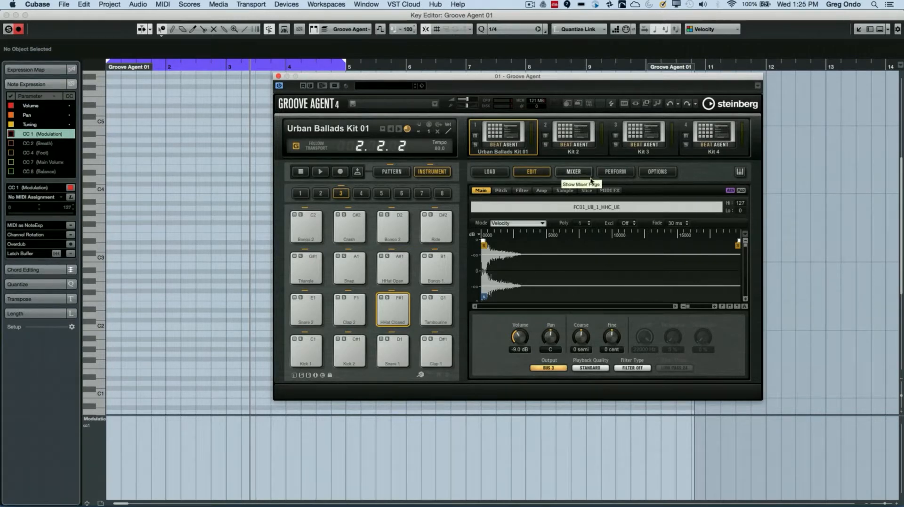
- Switch Groove Agent 4 from the sample Edit page to the Perform page with Note Repeat
{"action": "left_click", "coordinate": [615, 172]}
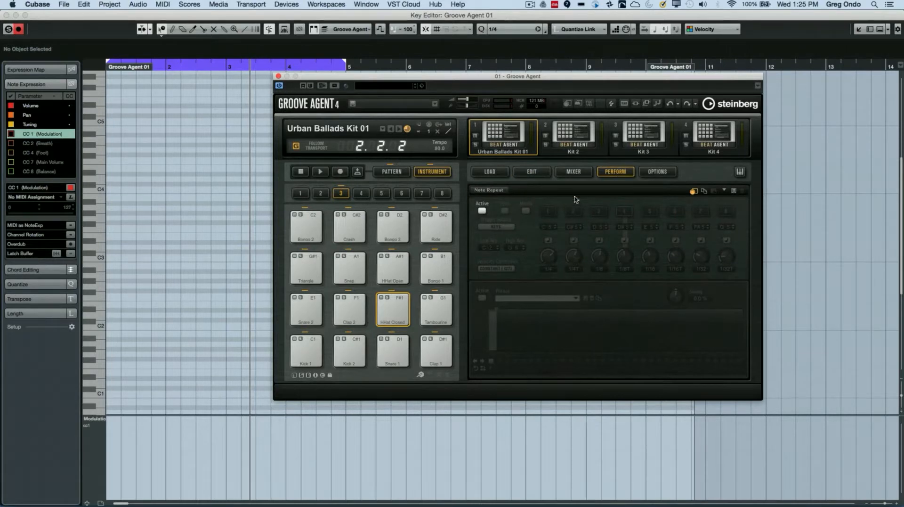
- Turn Note Repeat on and audition its note-value slots on the closed hi-hat, ending on 1/32 triplet
{"action": "left_click", "coordinate": [481, 210]}
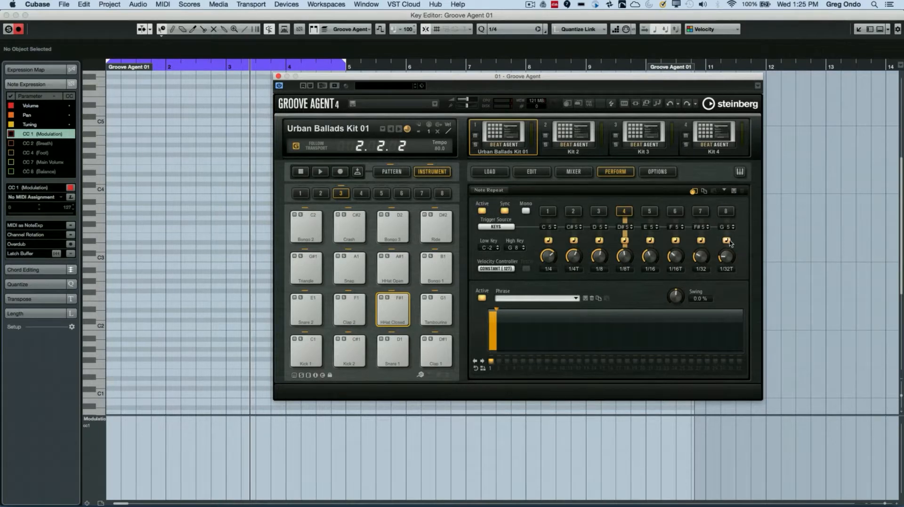
{"action": "mouse_move", "coordinate": [726, 241]}
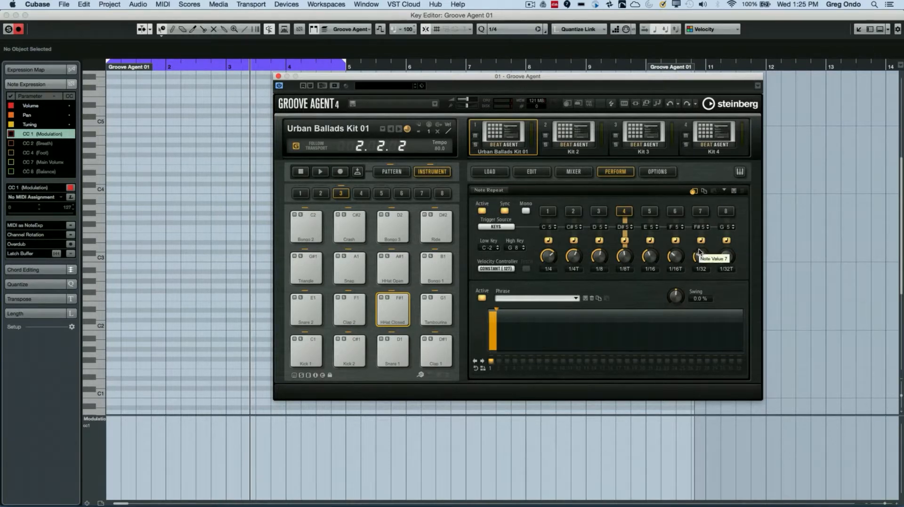
{"action": "mouse_move", "coordinate": [541, 243]}
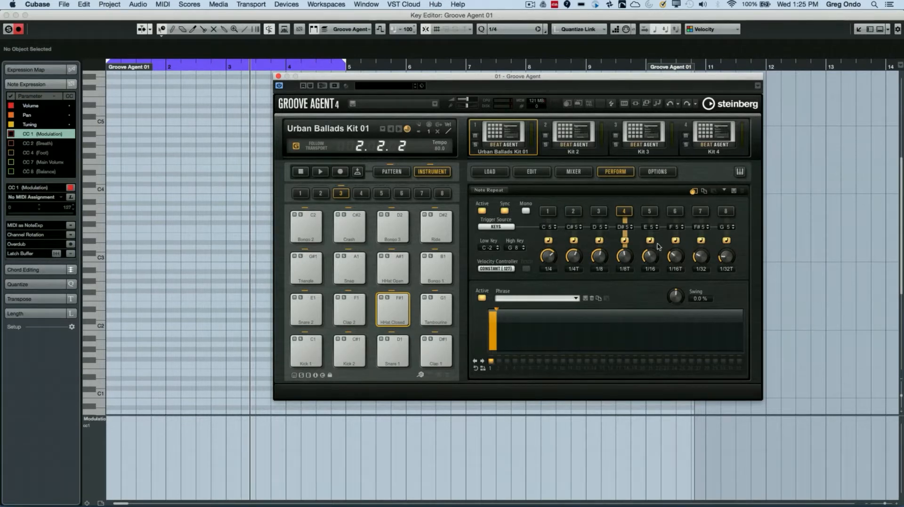
{"action": "mouse_move", "coordinate": [545, 231]}
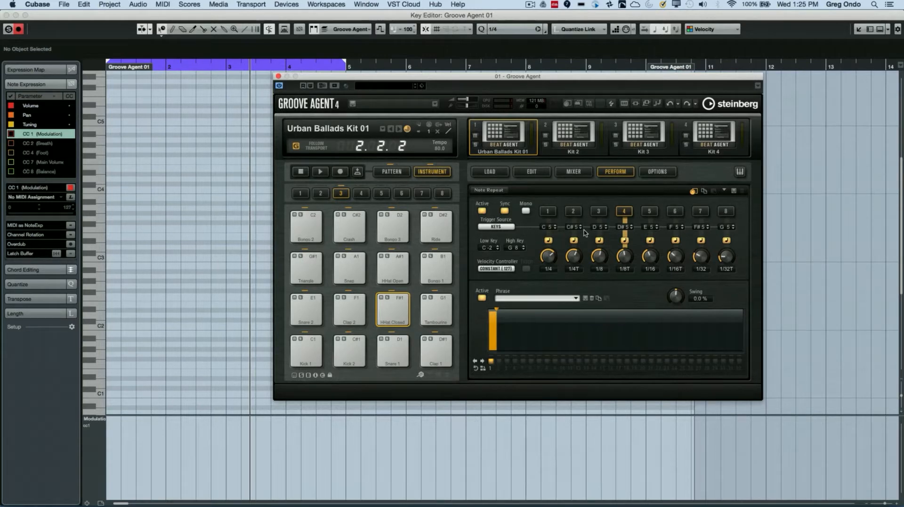
{"action": "left_click", "coordinate": [547, 210]}
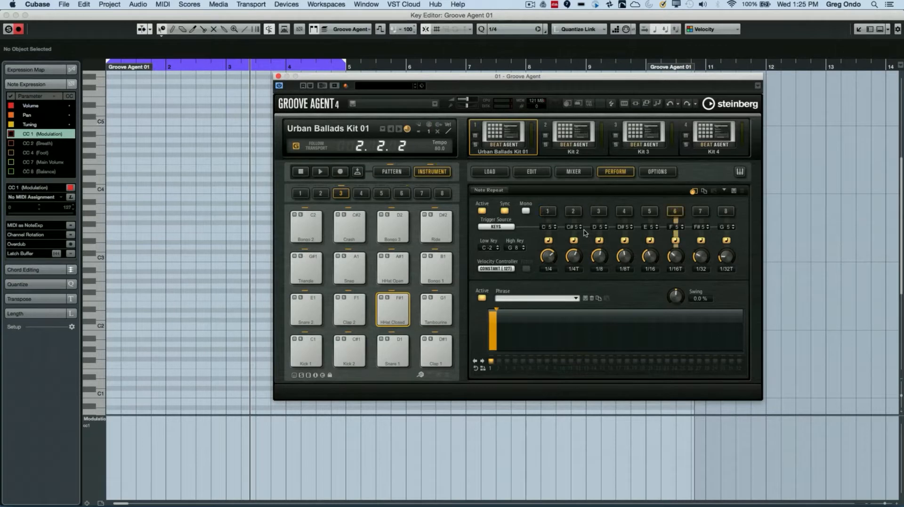
{"action": "left_click", "coordinate": [547, 211]}
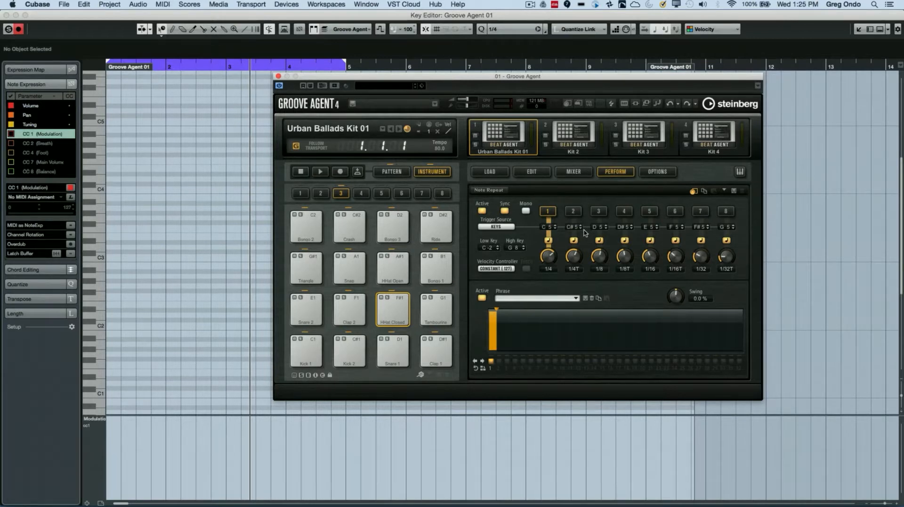
{"action": "left_click", "coordinate": [598, 211]}
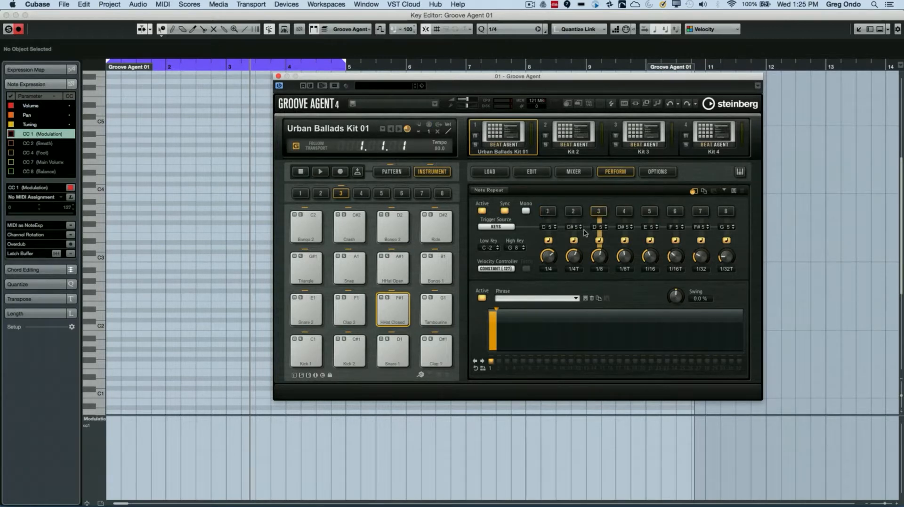
{"action": "left_click", "coordinate": [649, 211]}
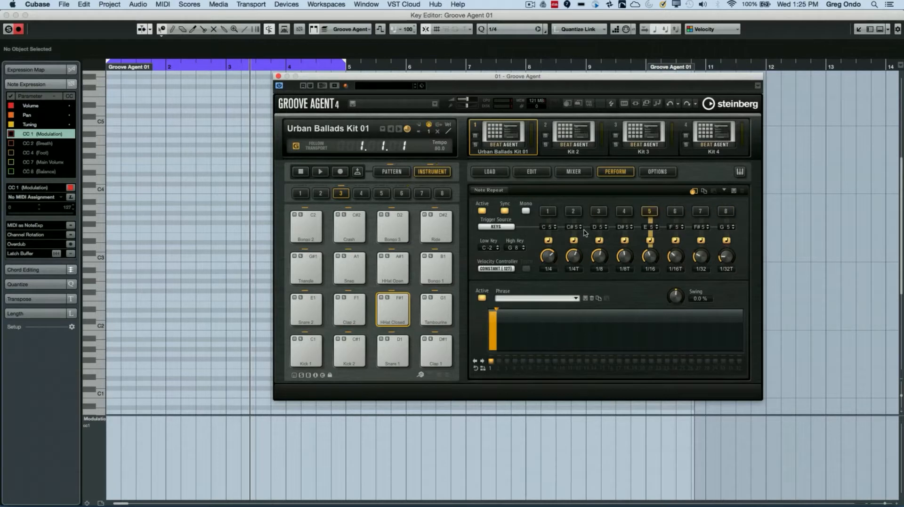
{"action": "left_click", "coordinate": [547, 210]}
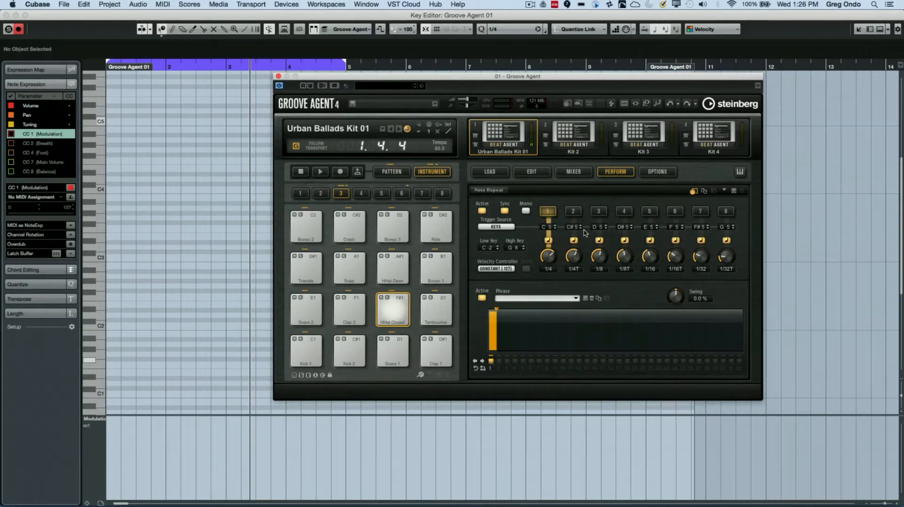
{"action": "left_click", "coordinate": [599, 211]}
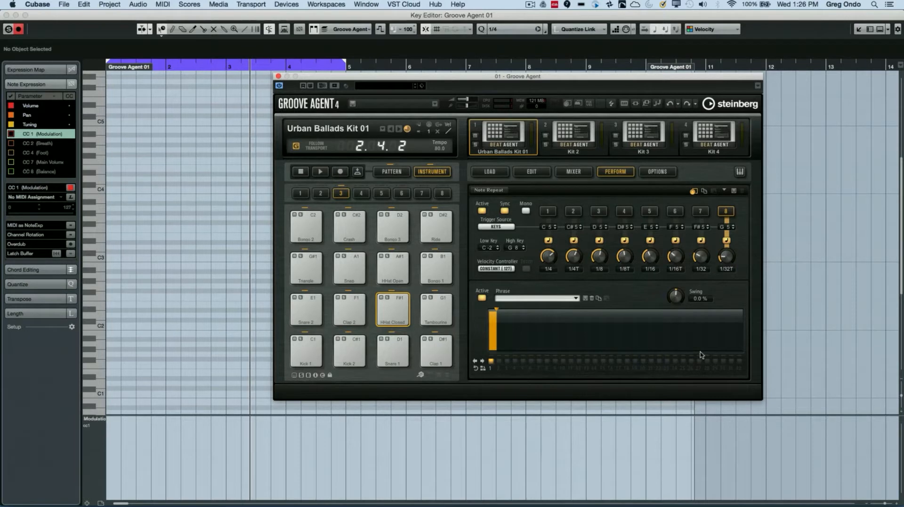
{"action": "mouse_move", "coordinate": [581, 273]}
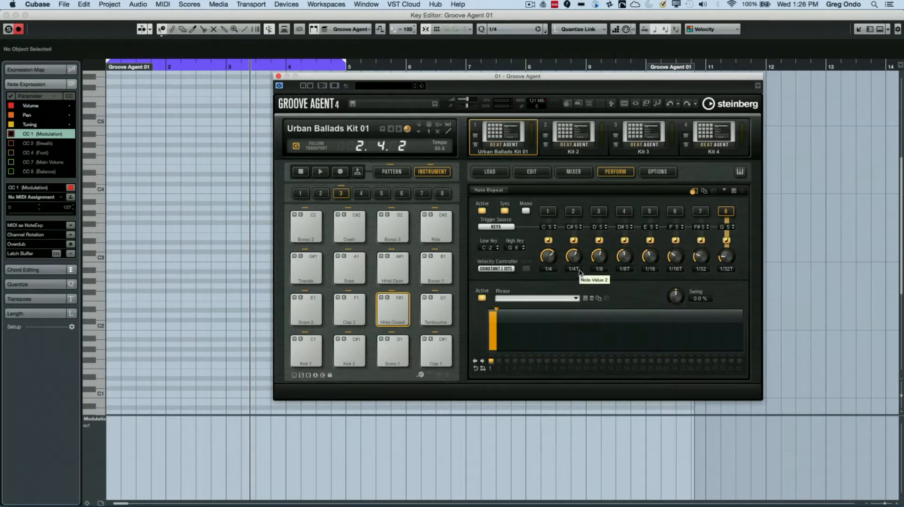
{"action": "mouse_move", "coordinate": [583, 249]}
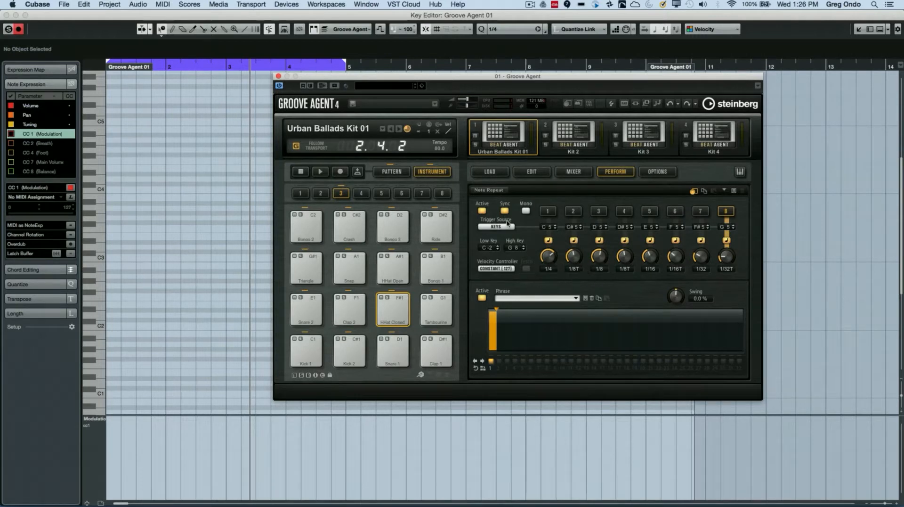
- Change Note Repeat's second note-value slot from 1/4T to 1/16 dotted
{"action": "left_click", "coordinate": [502, 210]}
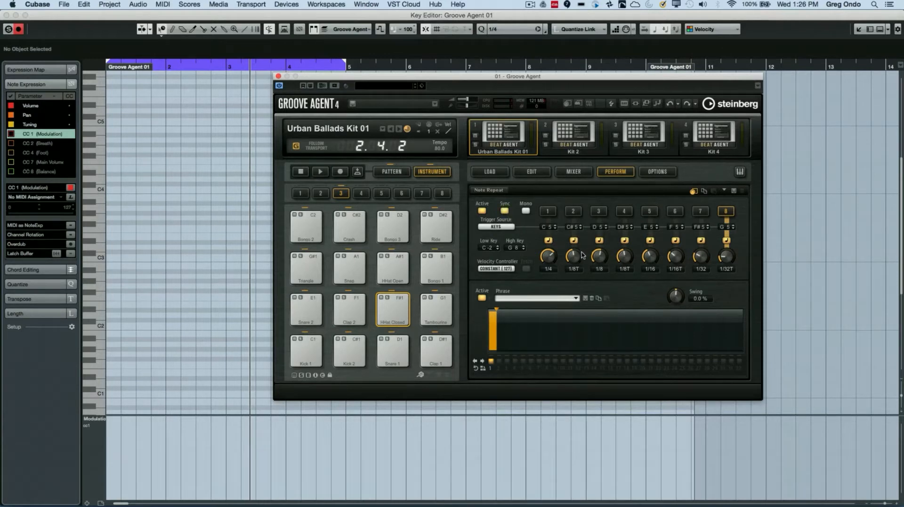
{"action": "left_click_drag", "start_coordinate": [571, 256], "coordinate": [571, 251]}
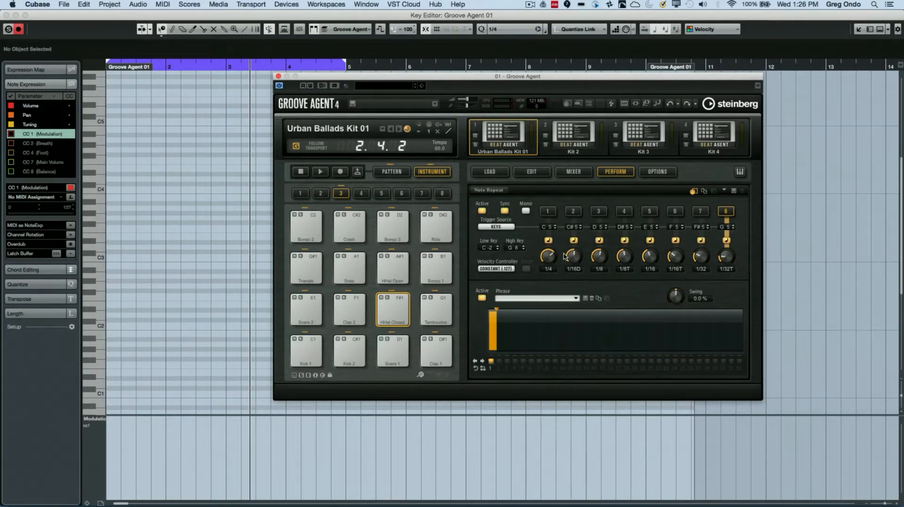
{"action": "left_click", "coordinate": [393, 308]}
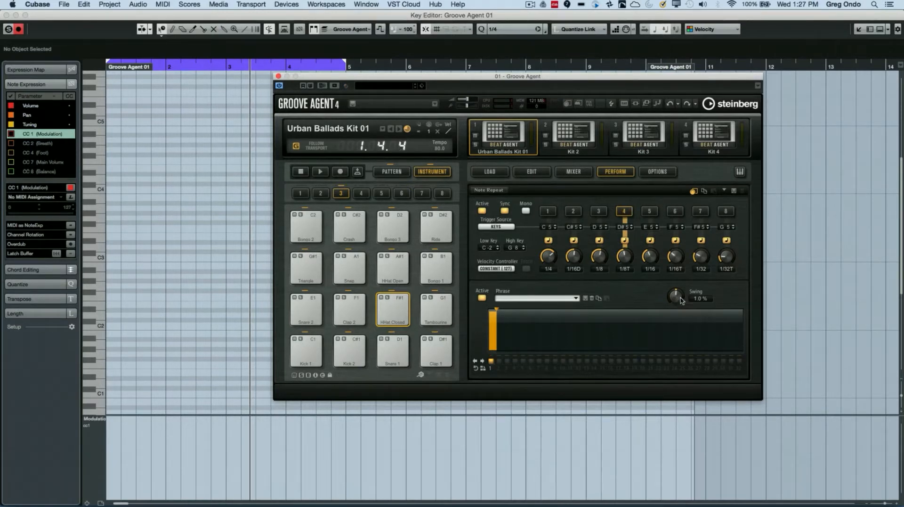
- Raise the phrase swing to 67% and audition it on the 1/32 triplet rate
{"action": "left_click_drag", "start_coordinate": [677, 297], "coordinate": [689, 277]}
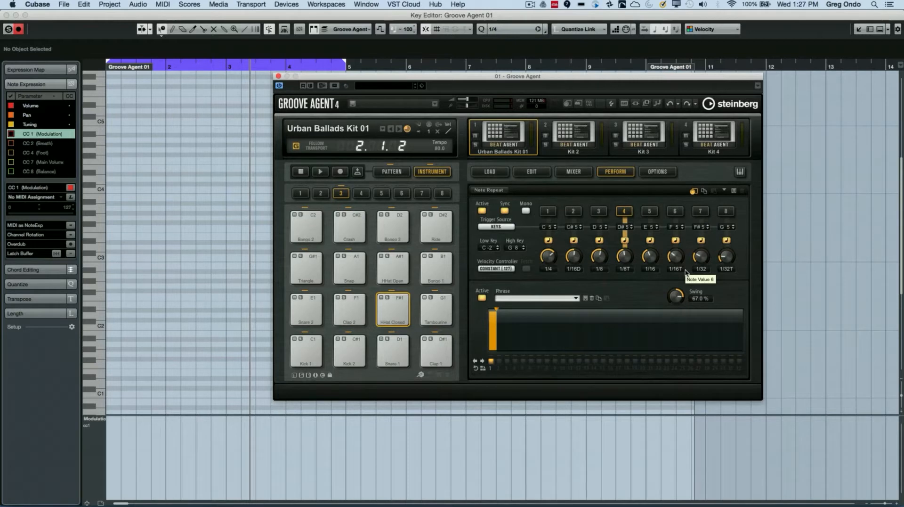
{"action": "left_click", "coordinate": [393, 308]}
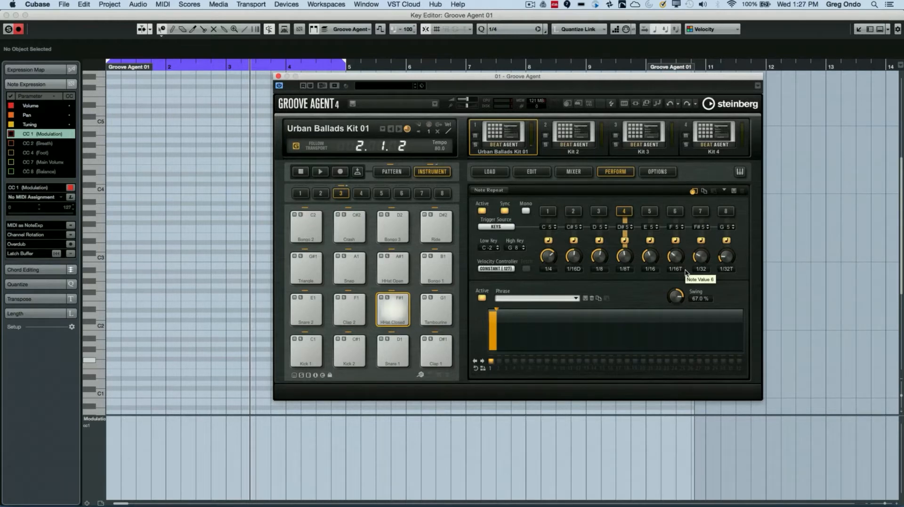
{"action": "left_click", "coordinate": [675, 210]}
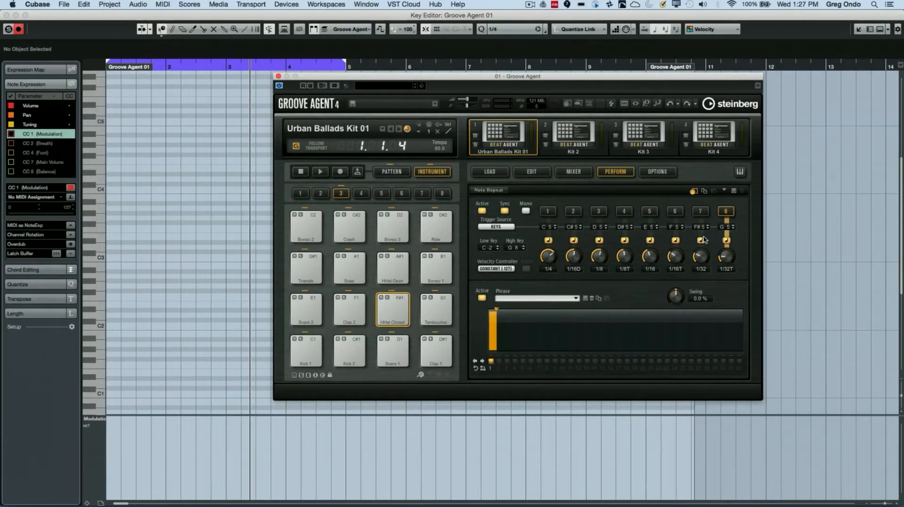
{"action": "mouse_move", "coordinate": [649, 210]}
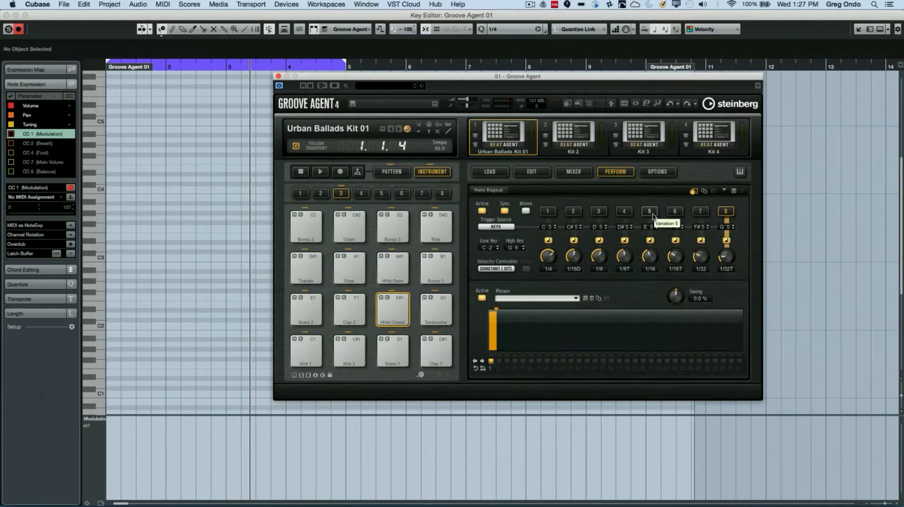
- Select the 1/16 rate variation and draw an eight-step phrase with varied custom velocities
{"action": "left_click", "coordinate": [674, 210]}
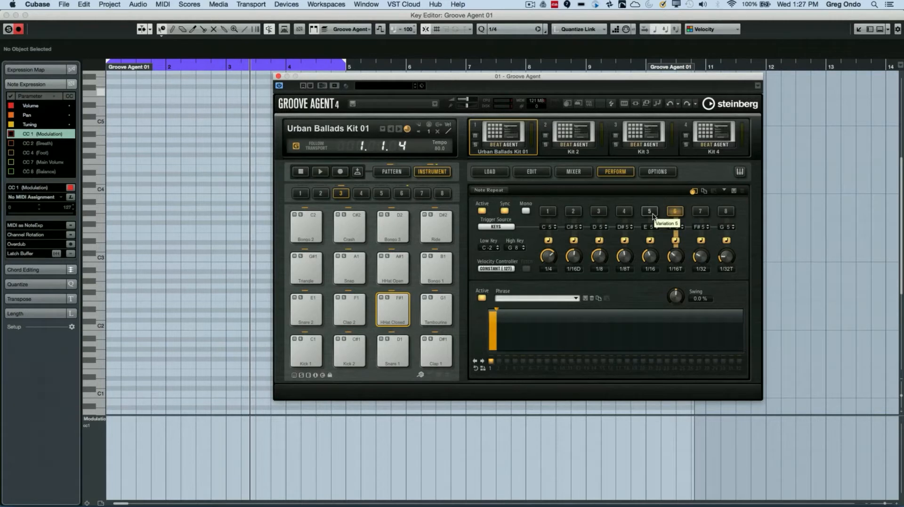
{"action": "left_click", "coordinate": [648, 210]}
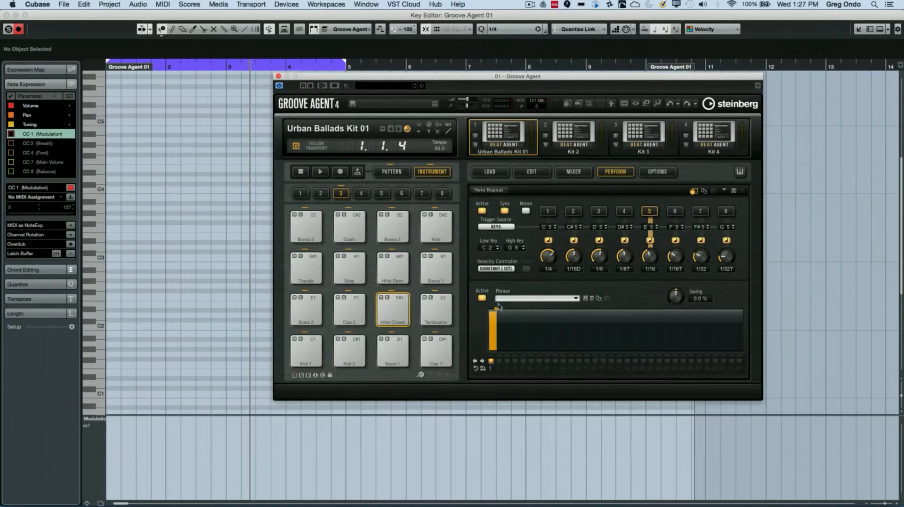
{"action": "left_click_drag", "start_coordinate": [493, 323], "coordinate": [522, 323]}
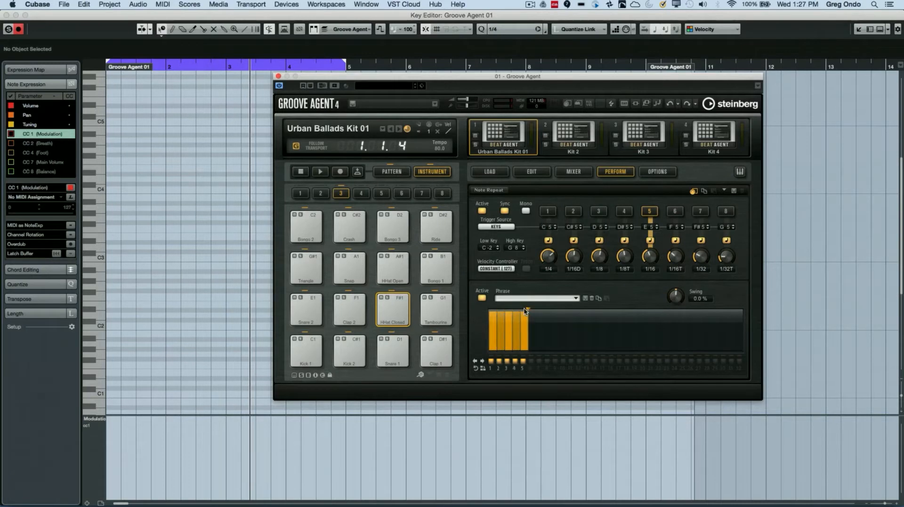
{"action": "left_click_drag", "start_coordinate": [522, 311], "coordinate": [522, 334]}
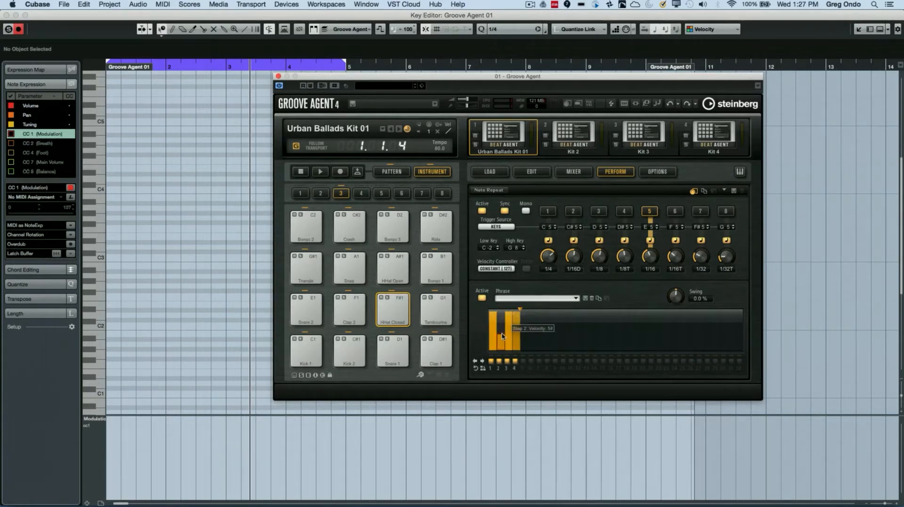
{"action": "left_click_drag", "start_coordinate": [508, 328], "coordinate": [516, 314]}
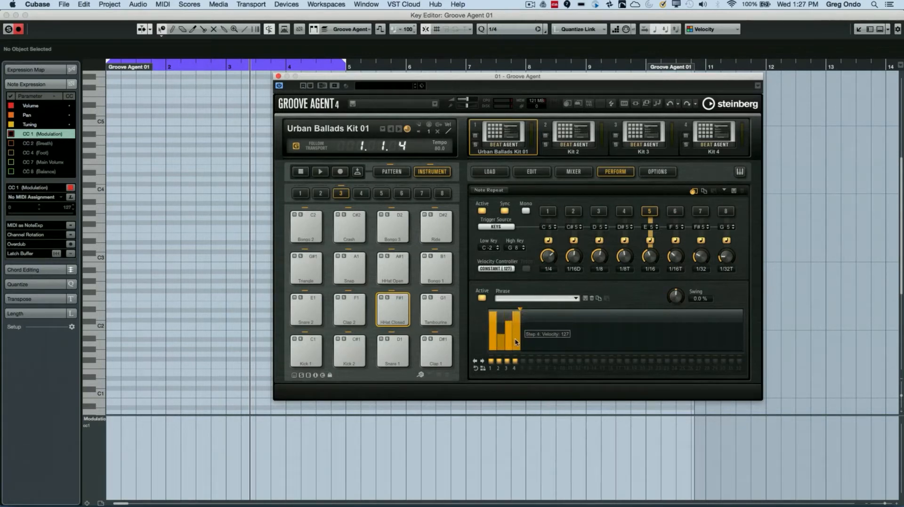
{"action": "left_click_drag", "start_coordinate": [513, 325], "coordinate": [502, 340]}
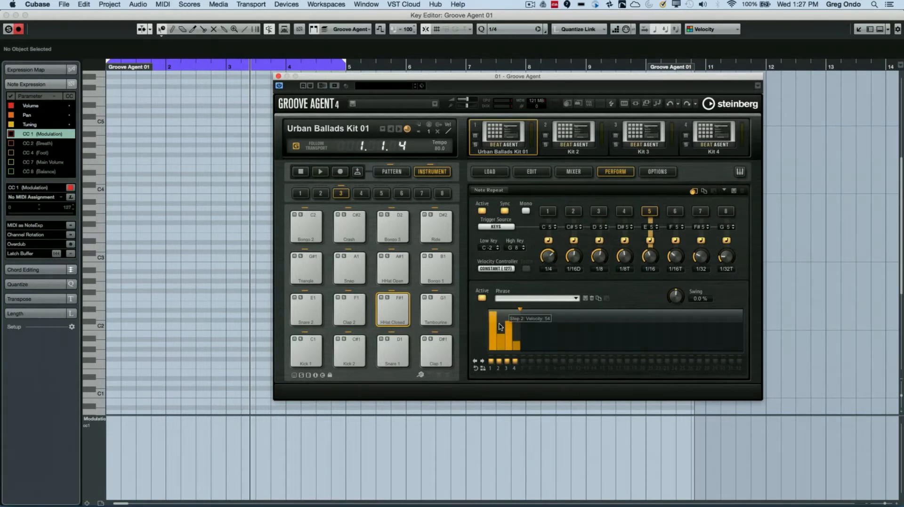
- Fine-tune step velocities and set the phrase swing to 55%
{"action": "left_click", "coordinate": [392, 309]}
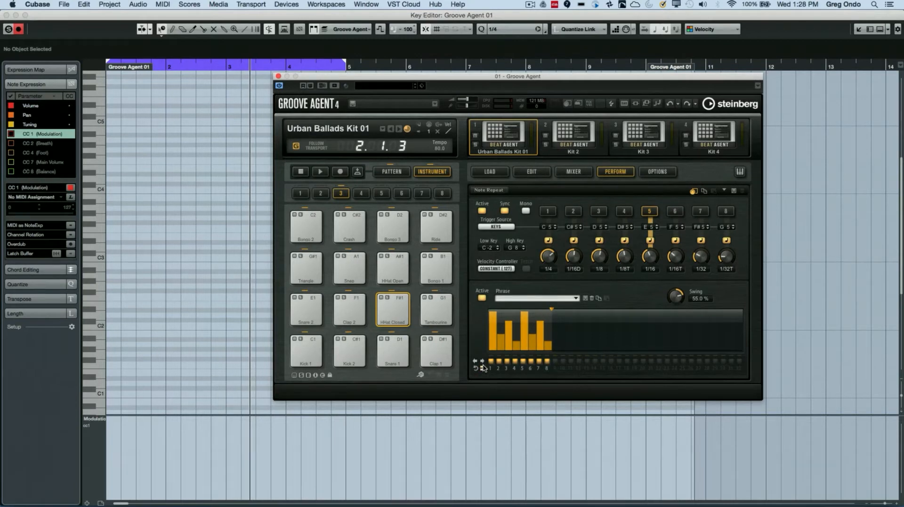
{"action": "left_click", "coordinate": [392, 308]}
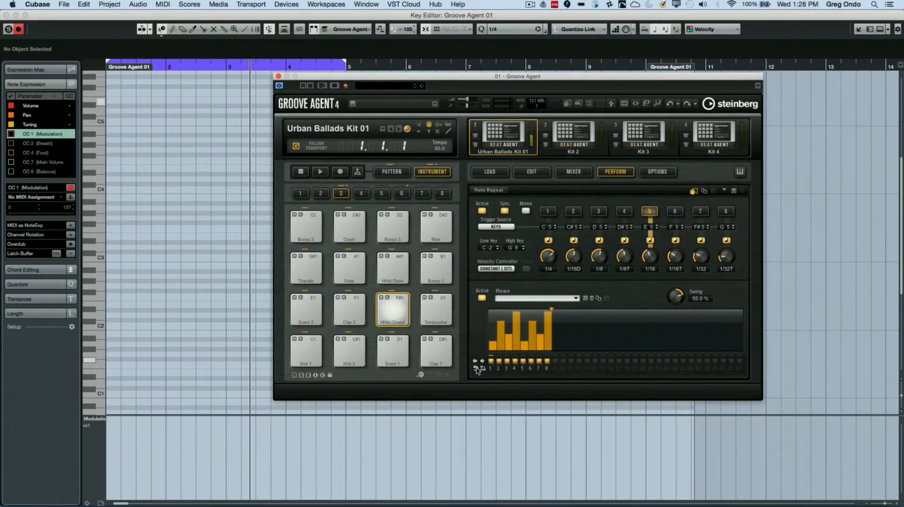
{"action": "left_click", "coordinate": [320, 171]}
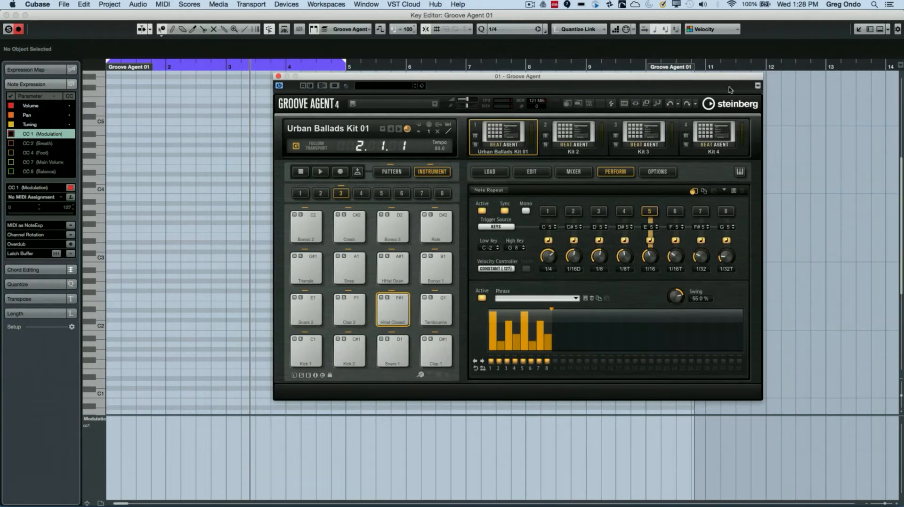
- Load the factory phrase preset 08 Steps 06 from the Default list, replacing the custom phrase
{"action": "left_click", "coordinate": [725, 191]}
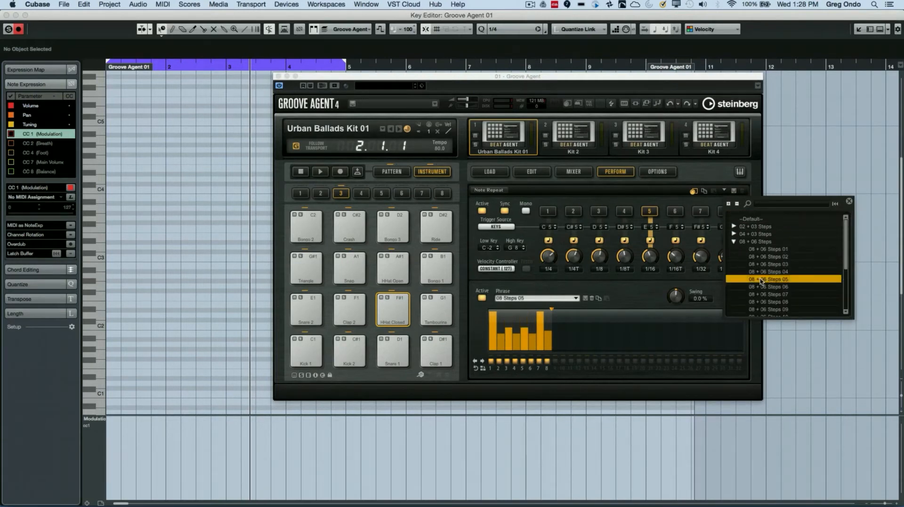
{"action": "left_click", "coordinate": [772, 286]}
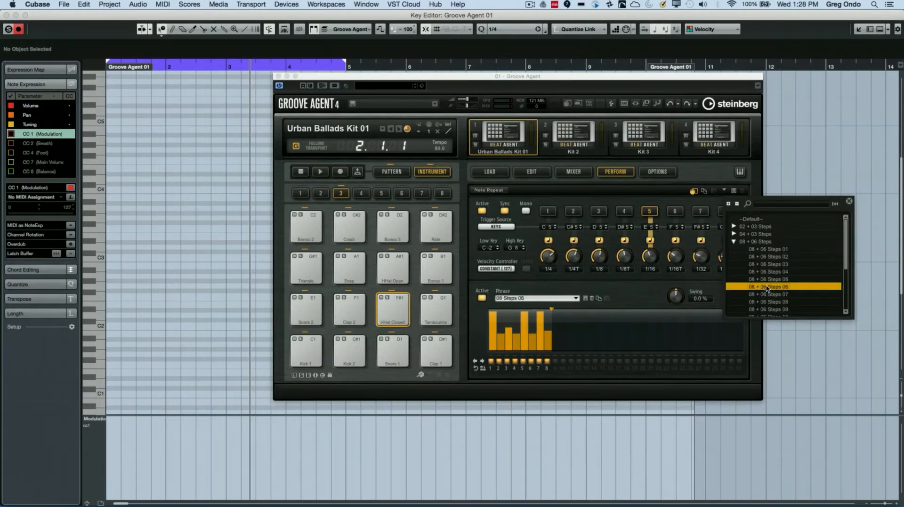
{"action": "left_click", "coordinate": [771, 287]}
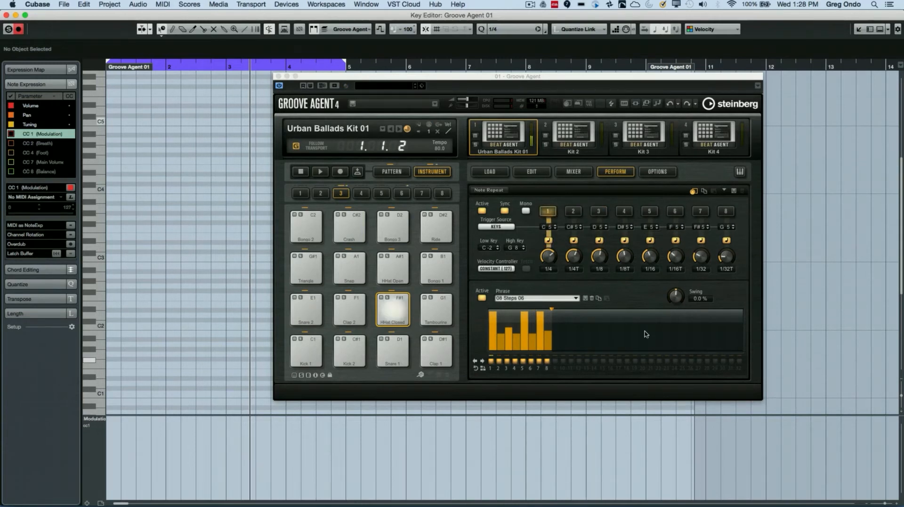
{"action": "left_click", "coordinate": [649, 211]}
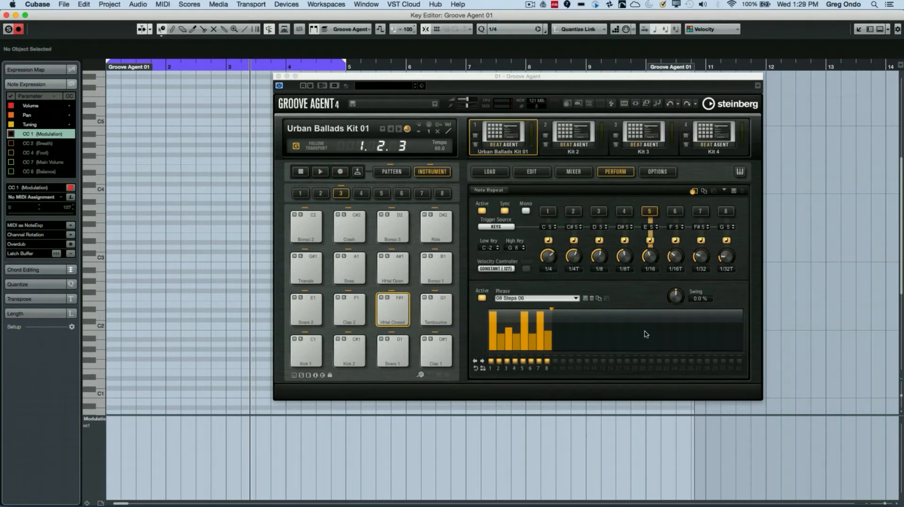
{"action": "mouse_move", "coordinate": [467, 310]}
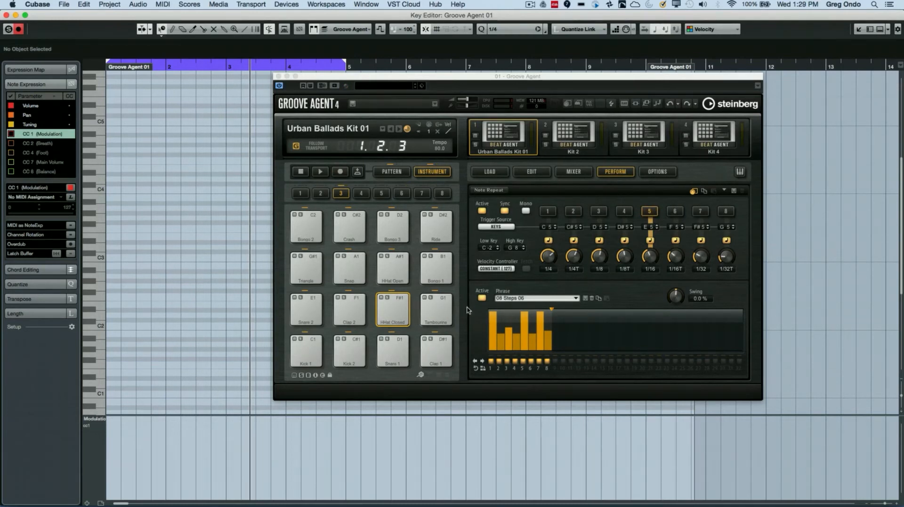
{"action": "left_click", "coordinate": [503, 269]}
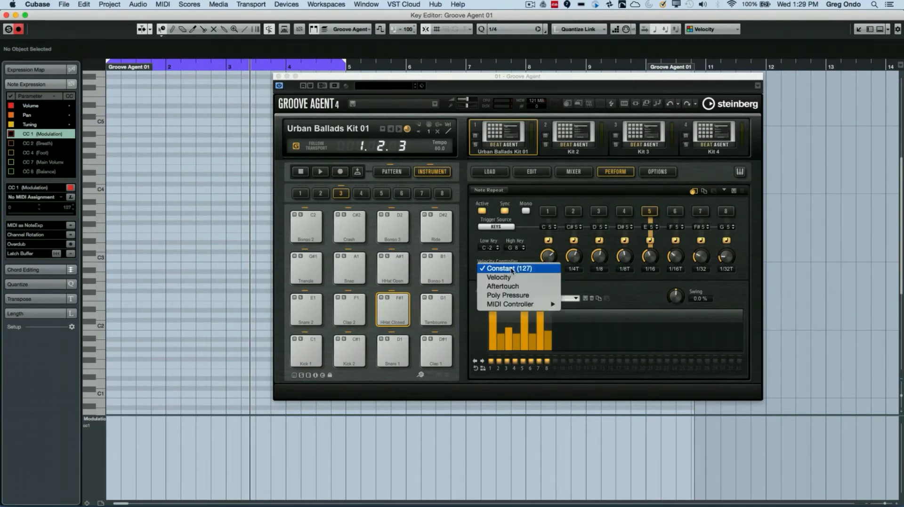
{"action": "left_click", "coordinate": [509, 304]}
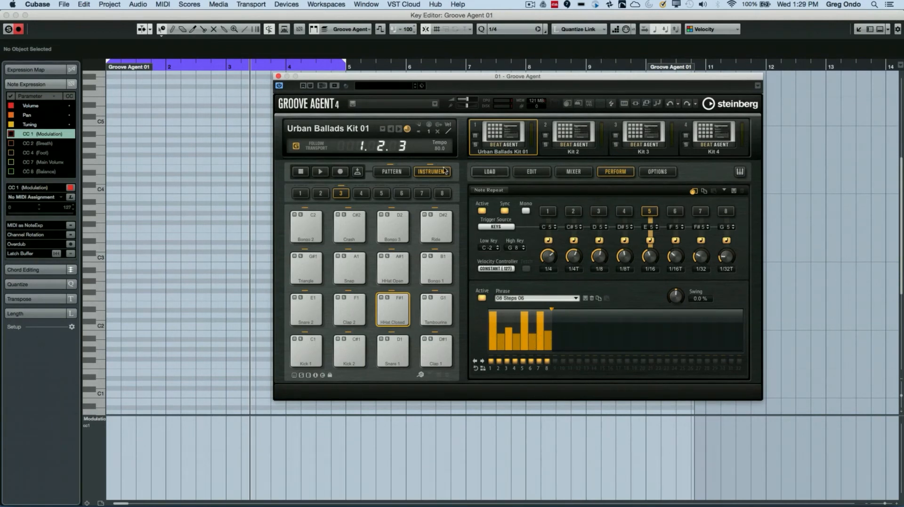
- Switch the pad section to Pattern mode, play a group 2 pattern pad, then stop playback
{"action": "left_click", "coordinate": [320, 172]}
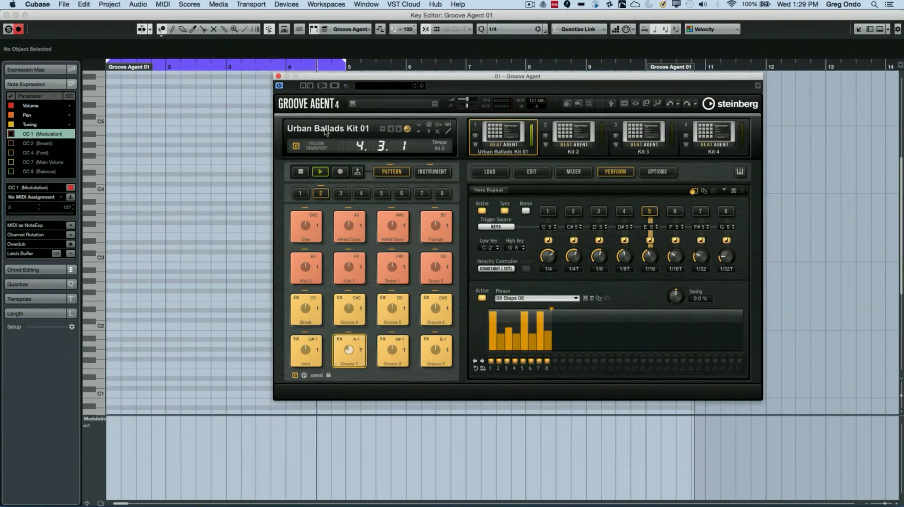
{"action": "left_click", "coordinate": [300, 172]}
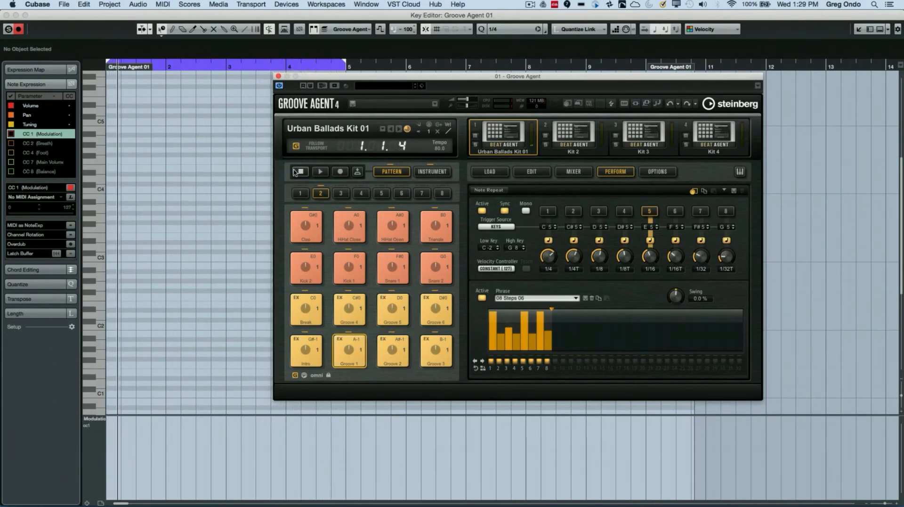